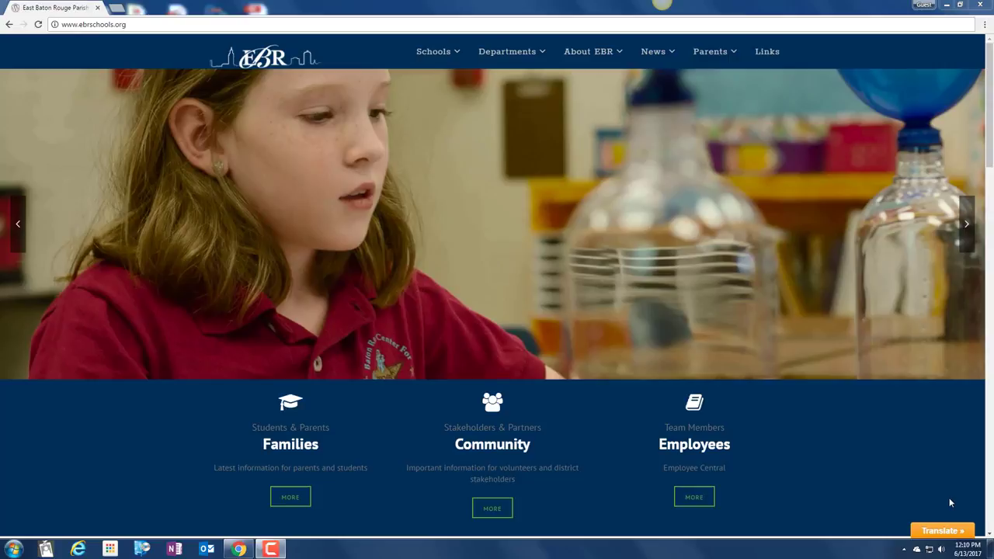
pyautogui.moveTo(125, 76)
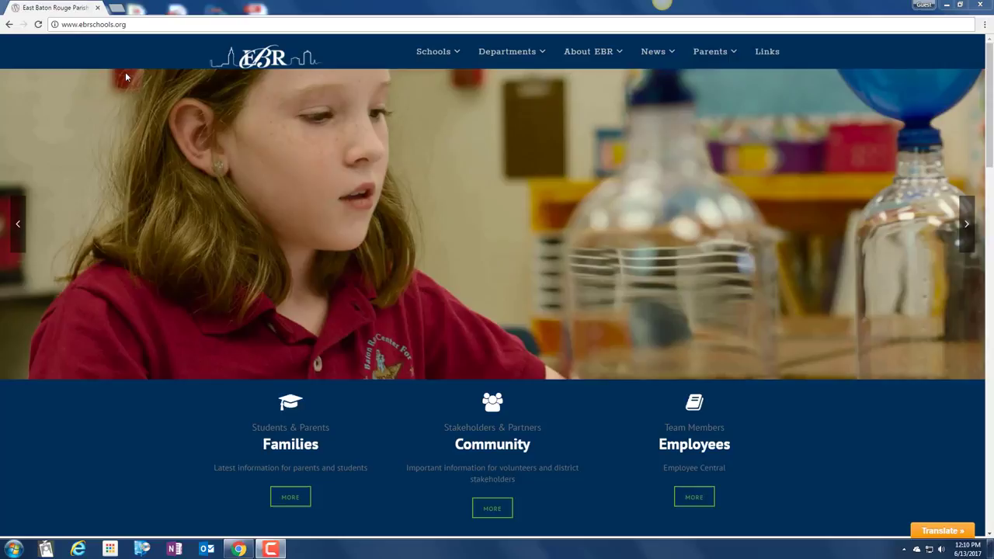
pyautogui.moveTo(697, 74)
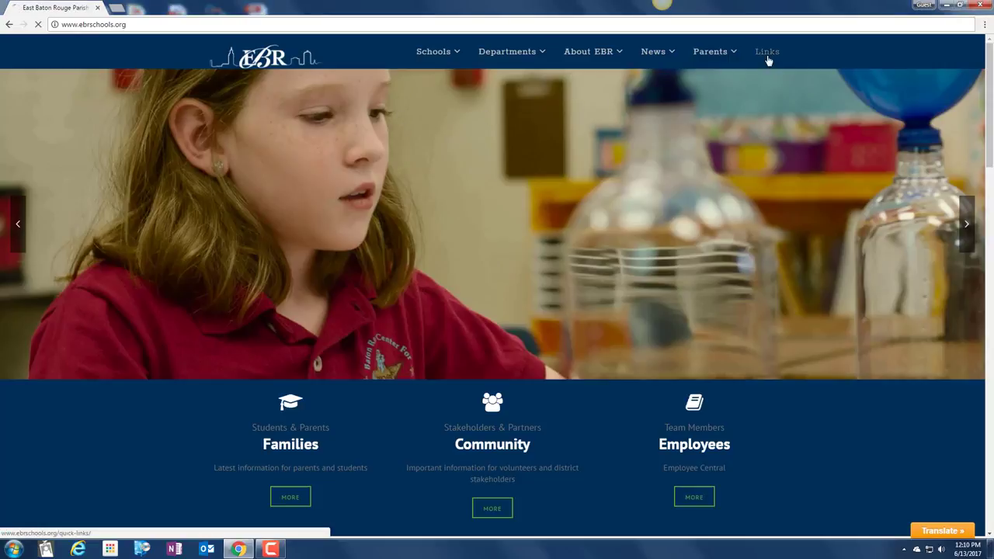
# - Go to the district Quick Links page and choose the Log in to Canvas tile
pyautogui.click(768, 51)
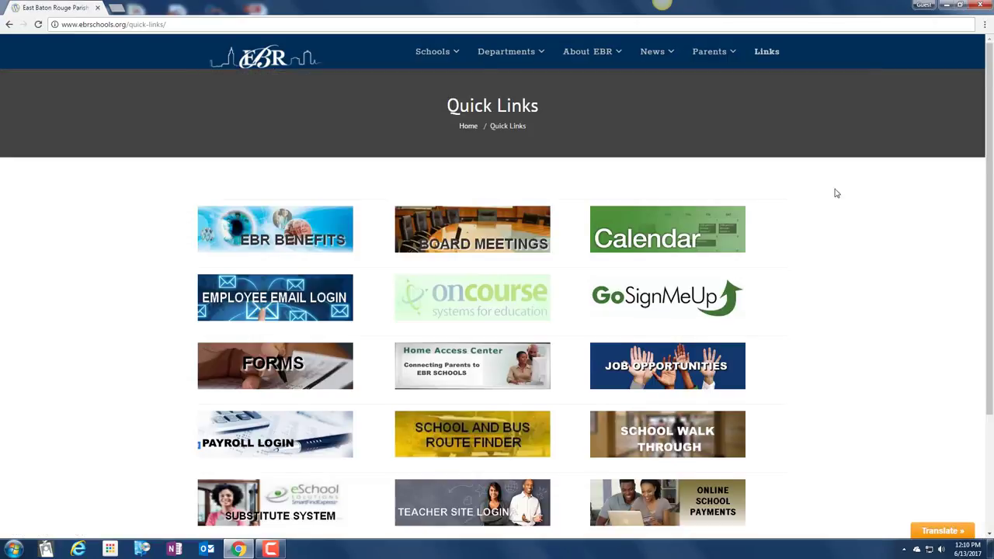
pyautogui.scroll(-3)
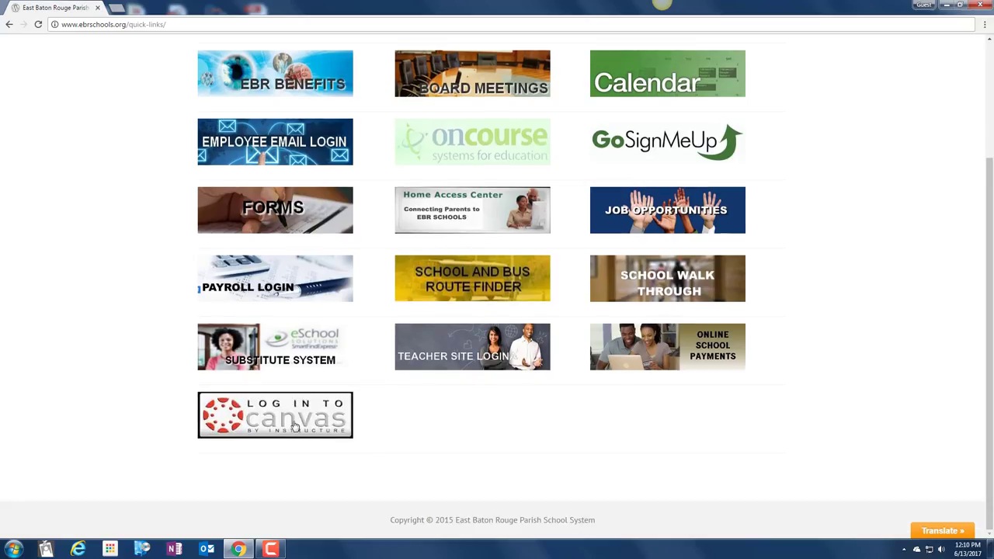
pyautogui.click(273, 414)
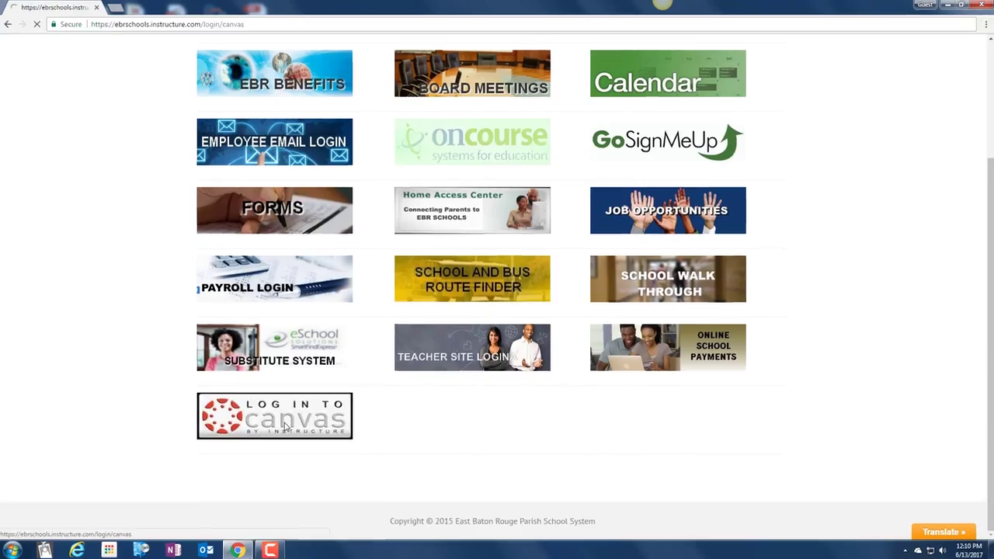
# - Land on the EBR Canvas login page and focus the Email field
pyautogui.click(273, 417)
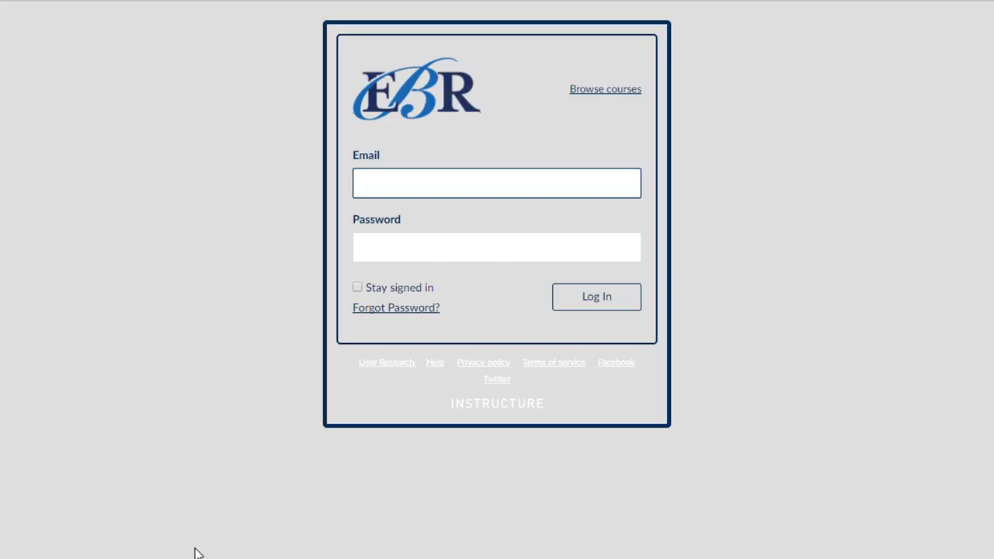
pyautogui.click(497, 183)
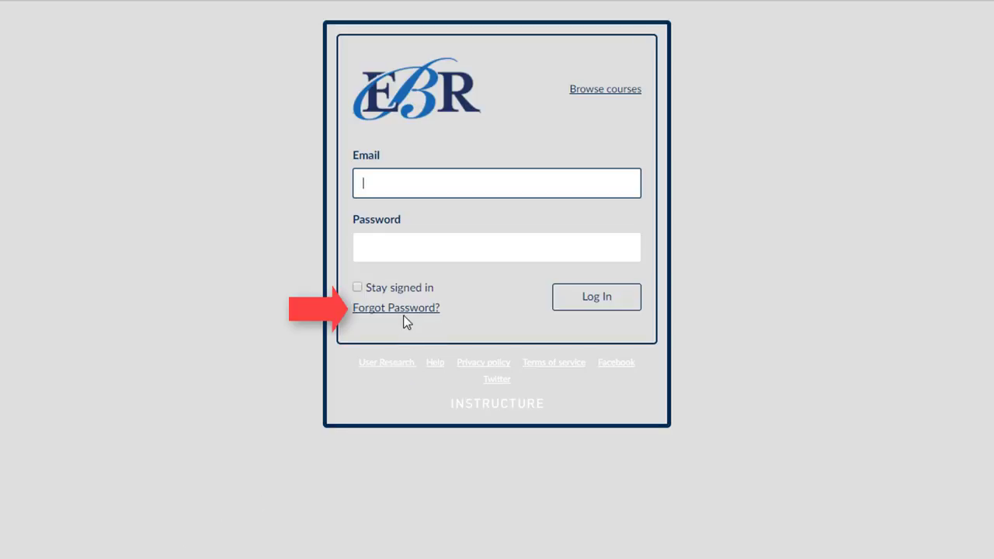
pyautogui.moveTo(404, 316)
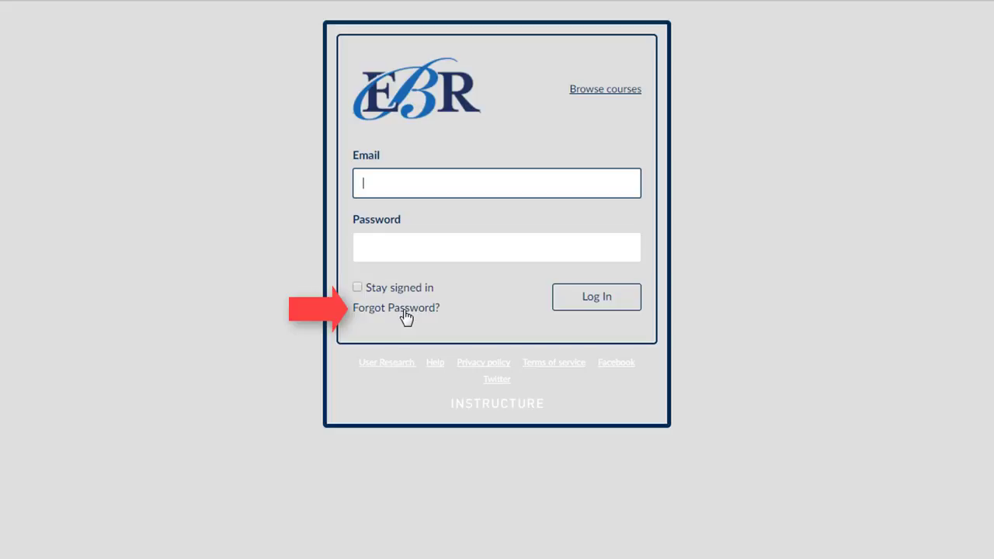
pyautogui.click(396, 307)
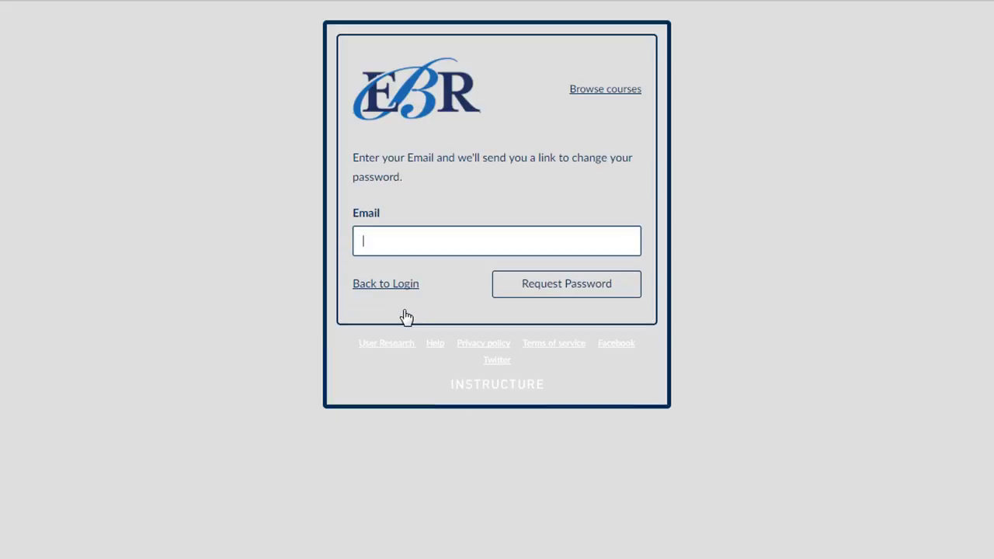
pyautogui.moveTo(344, 239)
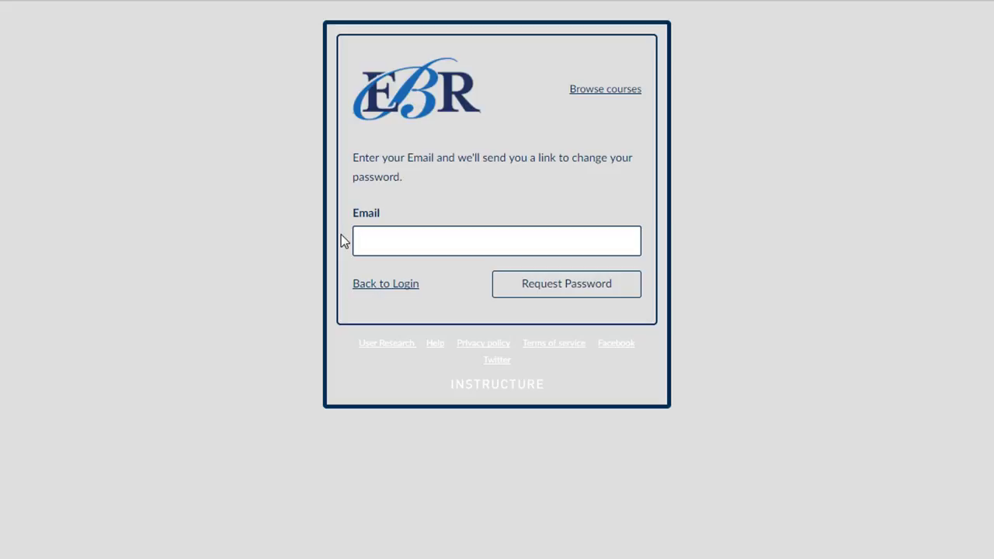
pyautogui.moveTo(379, 193)
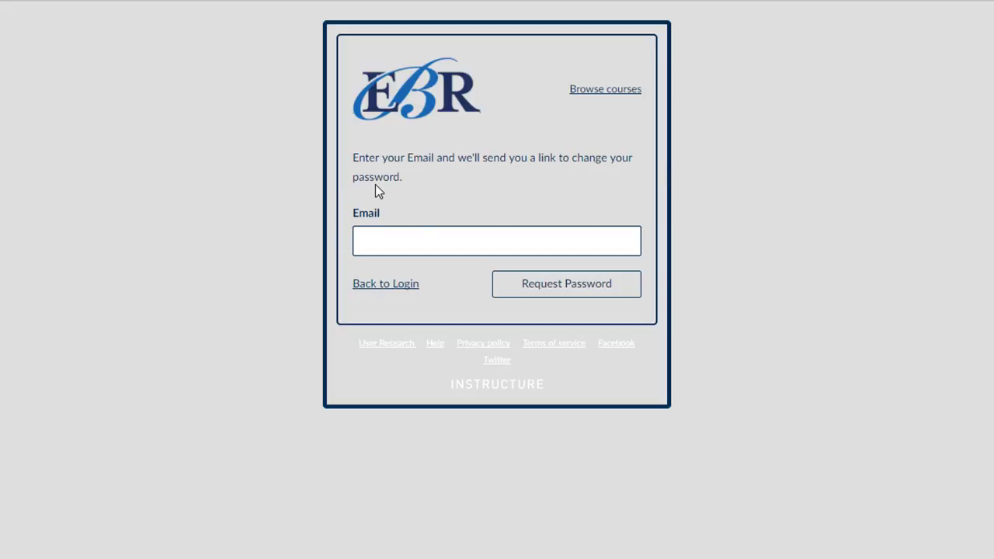
pyautogui.click(497, 239)
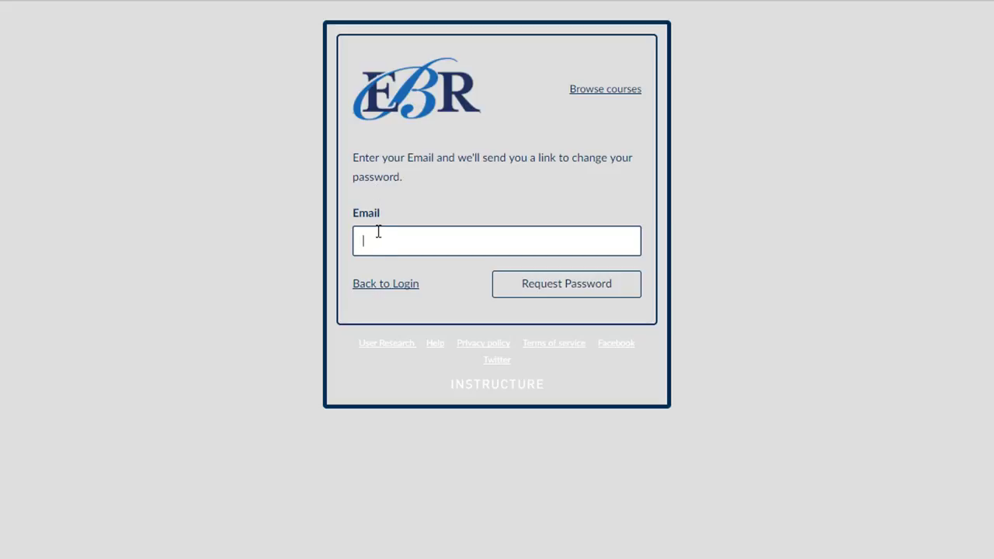
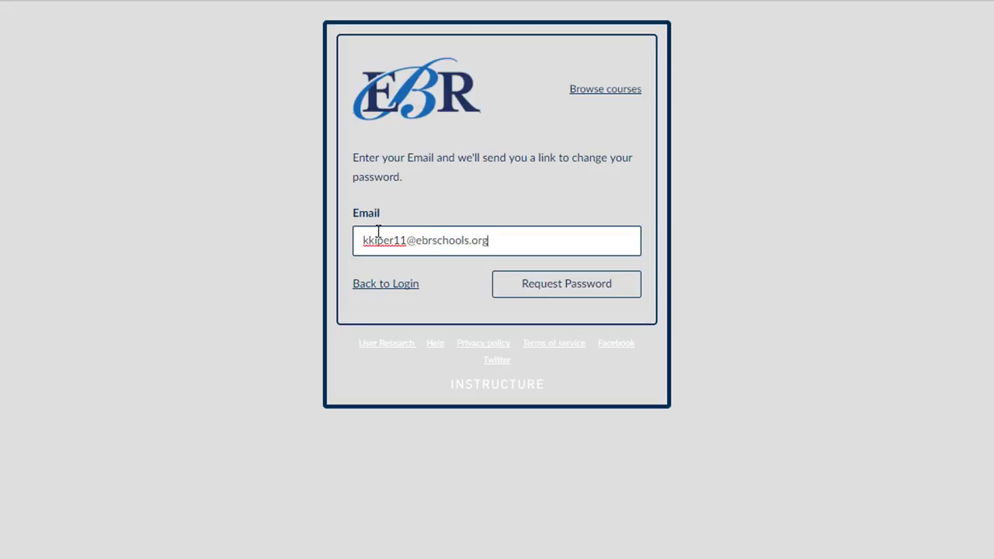
pyautogui.moveTo(598, 293)
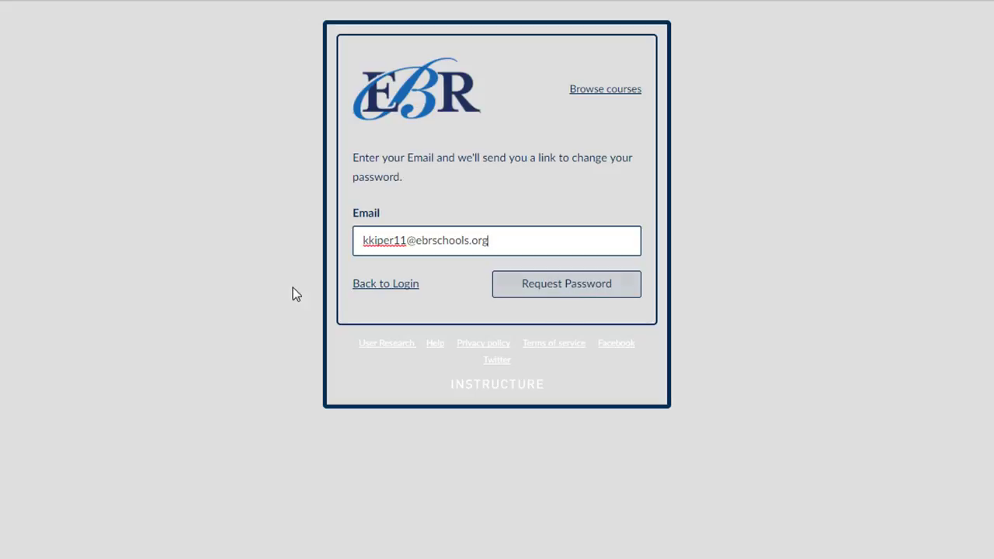
pyautogui.click(385, 282)
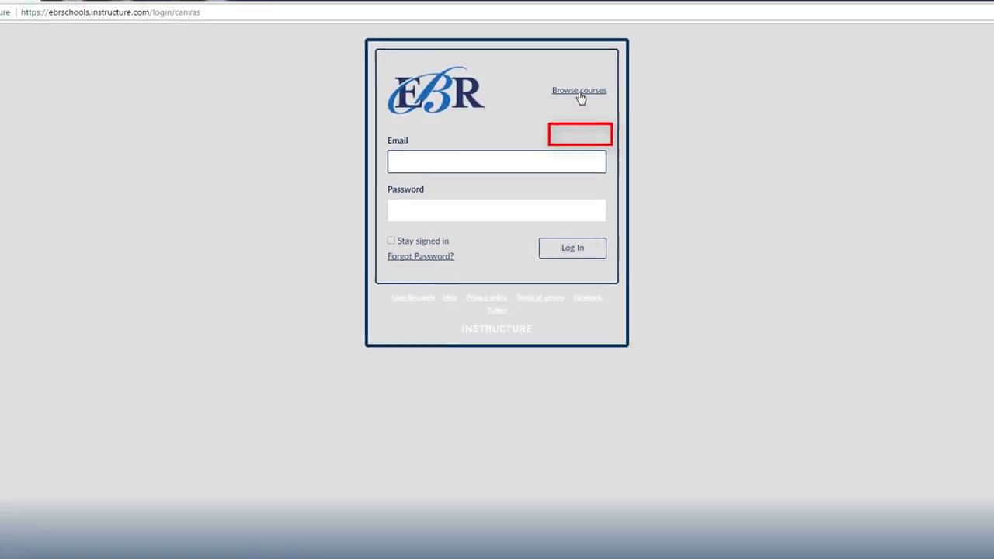
# - Find EBR Curriculum and Instruction Documents in the All Courses catalog and start joining it
pyautogui.click(578, 90)
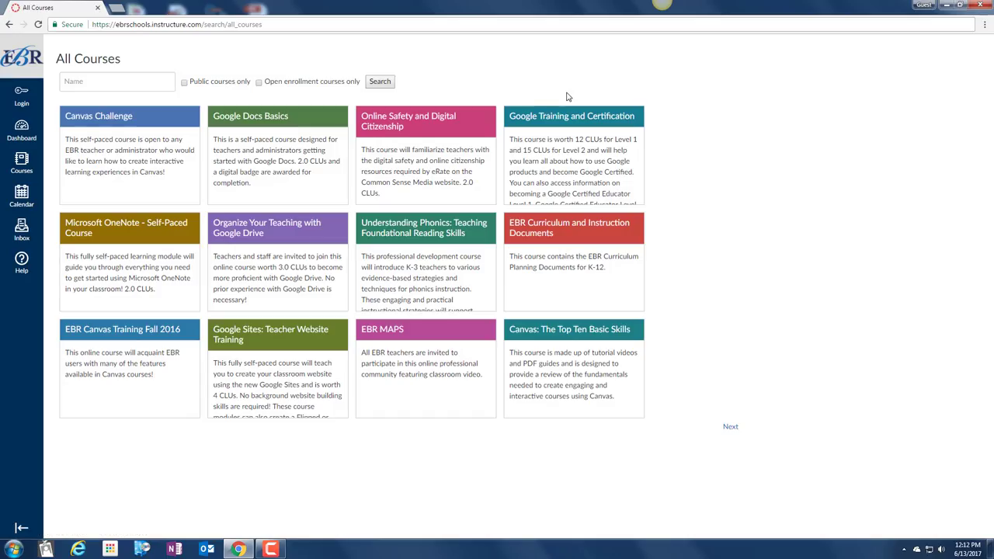
pyautogui.moveTo(585, 95)
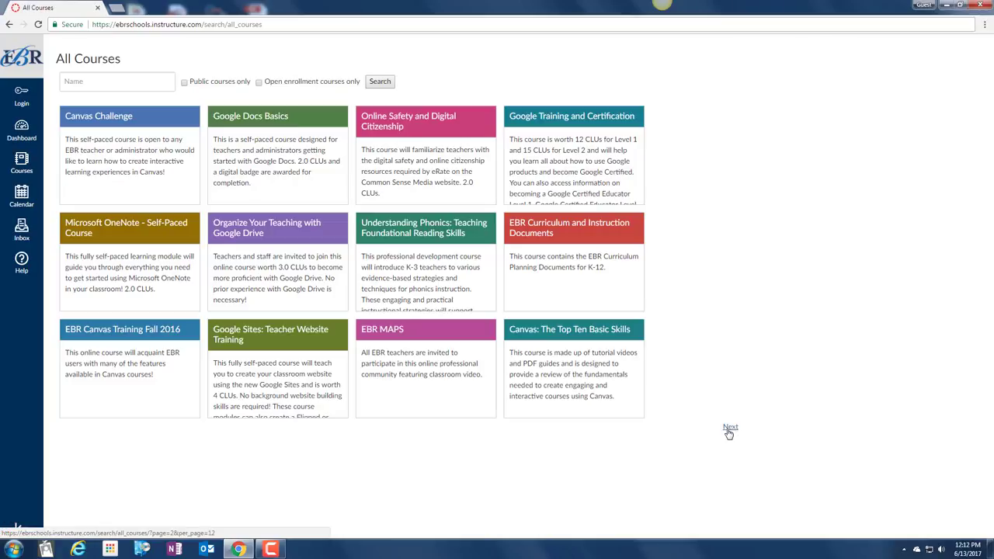
pyautogui.click(730, 429)
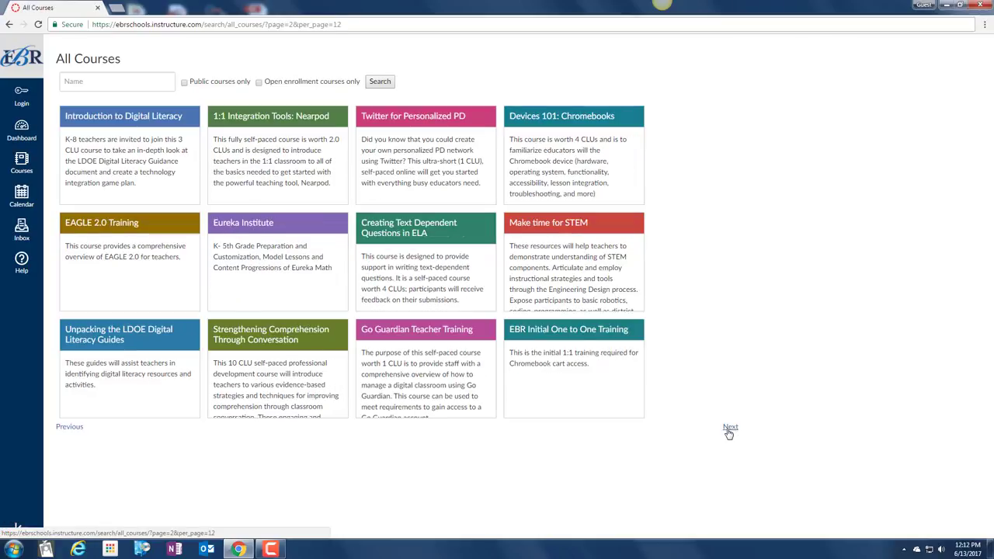
pyautogui.moveTo(78, 221)
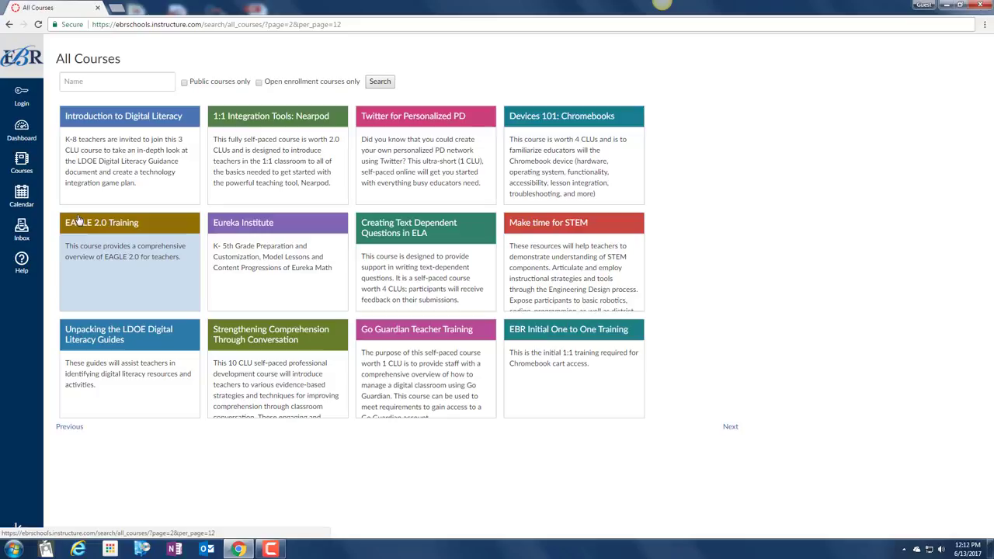
pyautogui.click(69, 426)
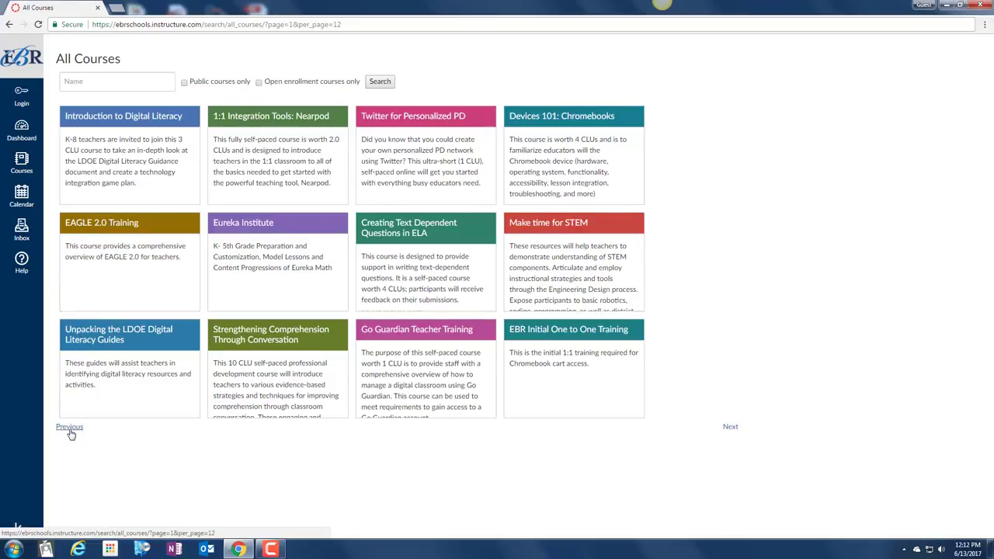
pyautogui.click(68, 427)
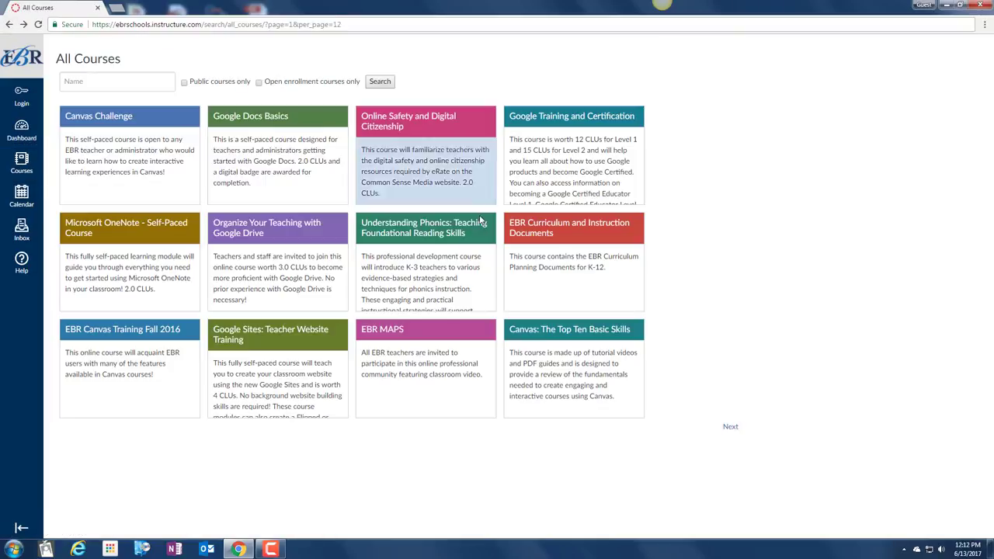
pyautogui.moveTo(556, 294)
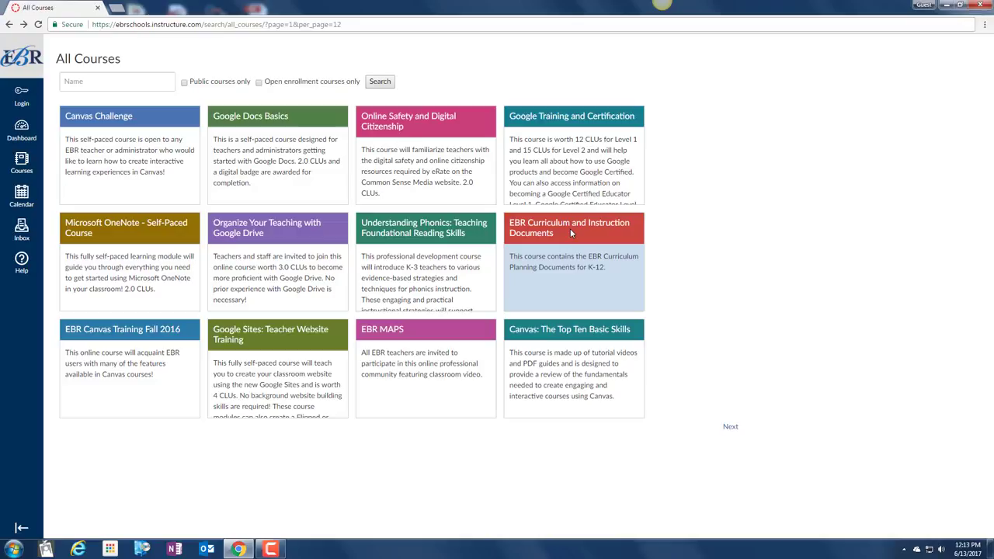
pyautogui.moveTo(566, 290)
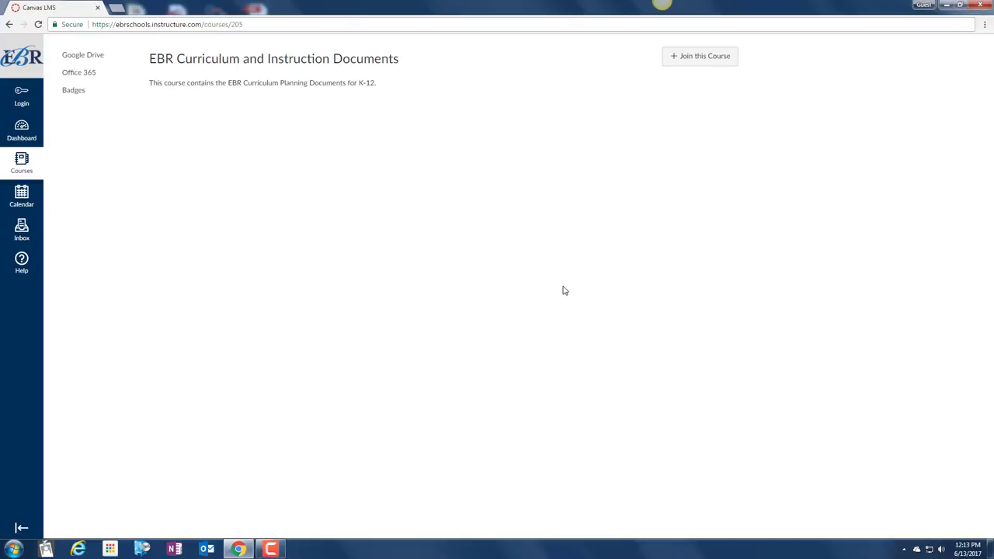
pyautogui.moveTo(702, 55)
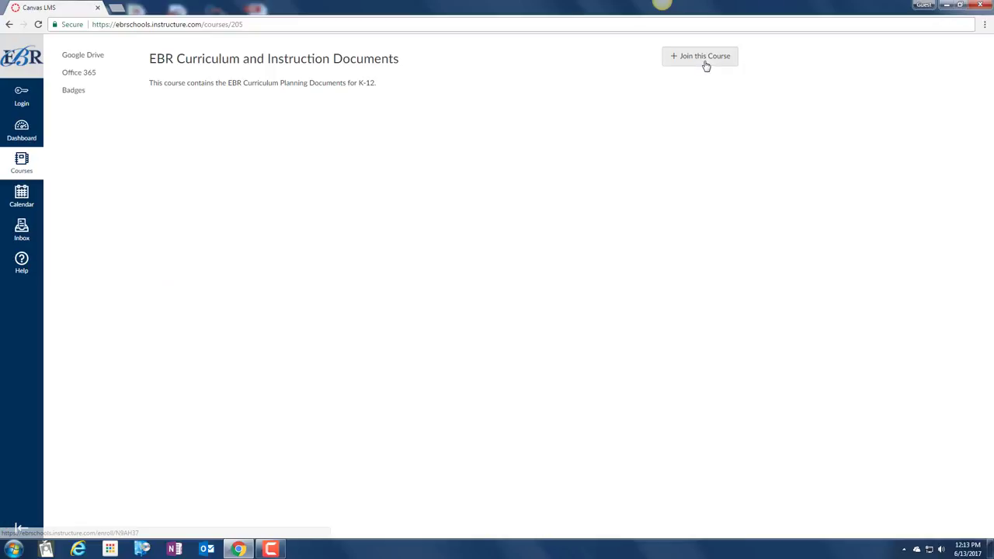
pyautogui.moveTo(702, 56)
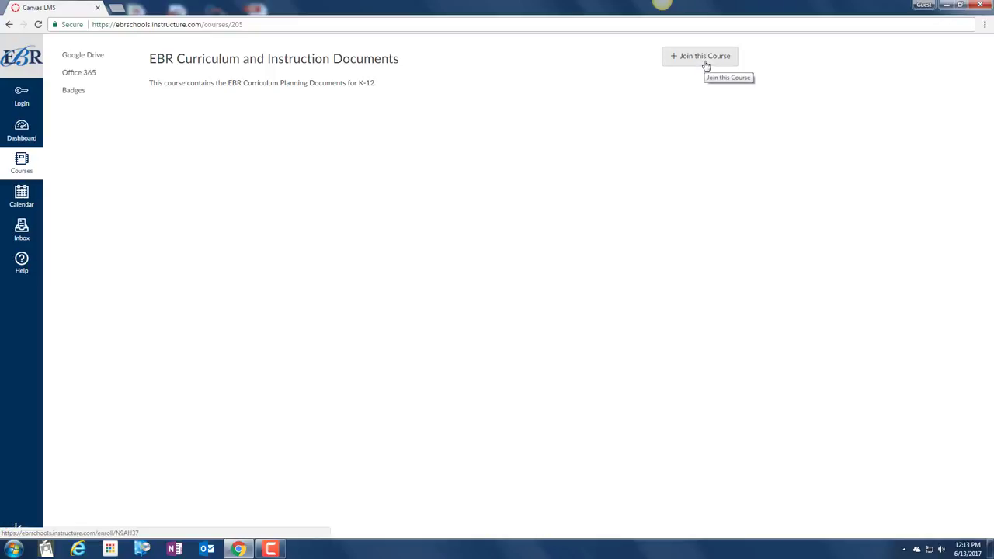
pyautogui.click(699, 55)
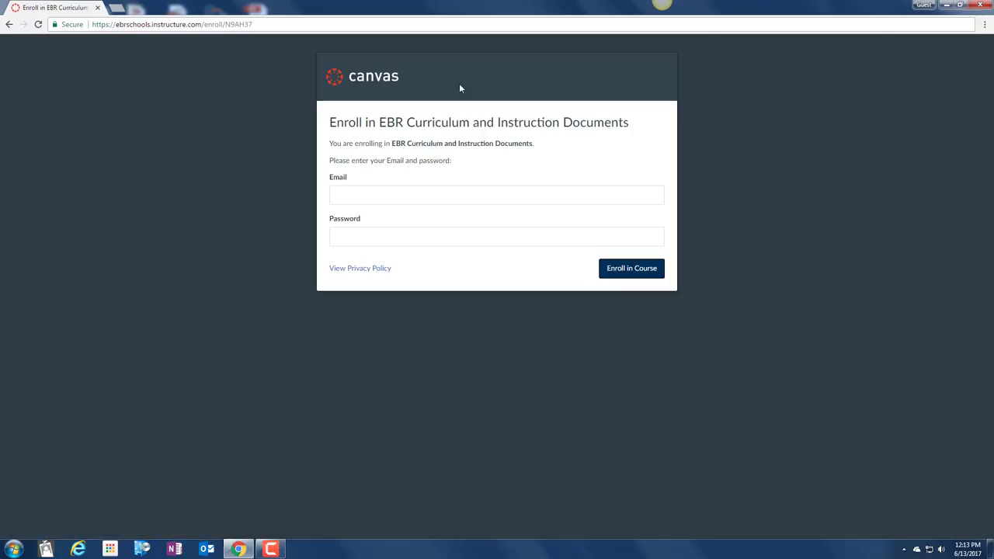
pyautogui.click(497, 195)
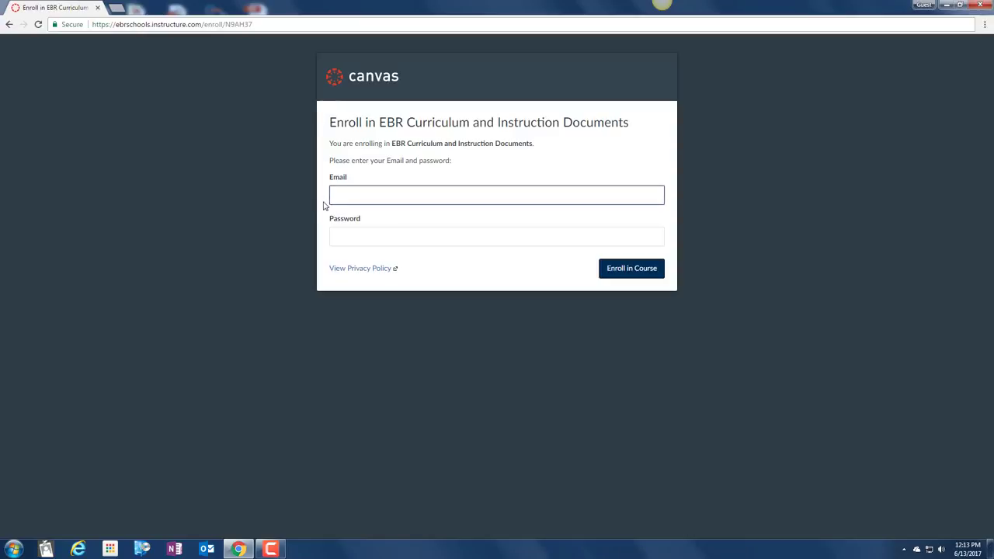
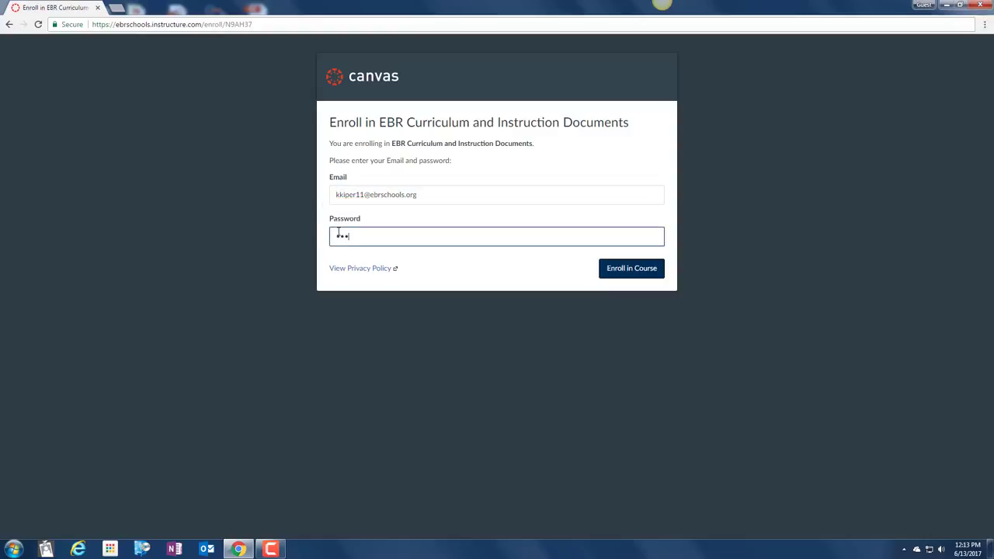
pyautogui.write('password')
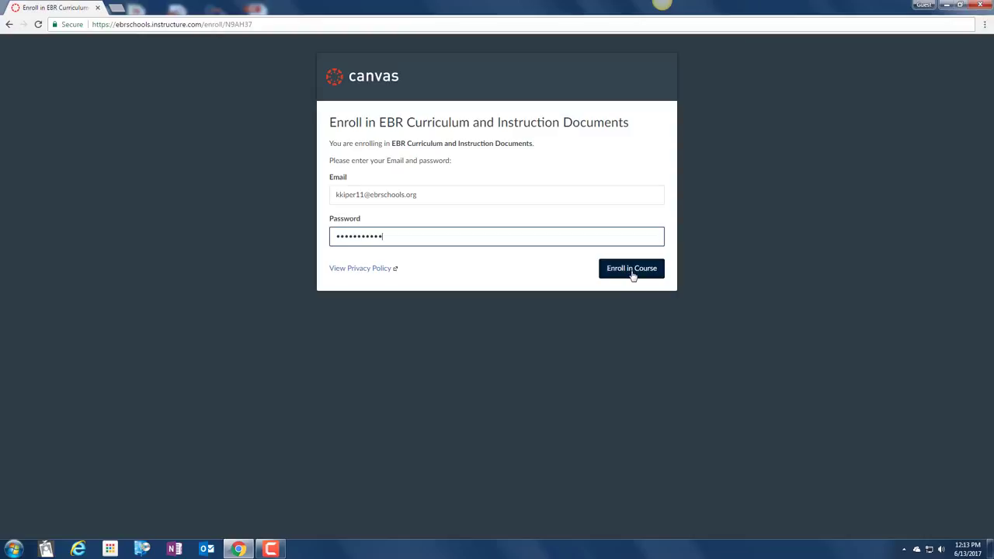
pyautogui.click(631, 268)
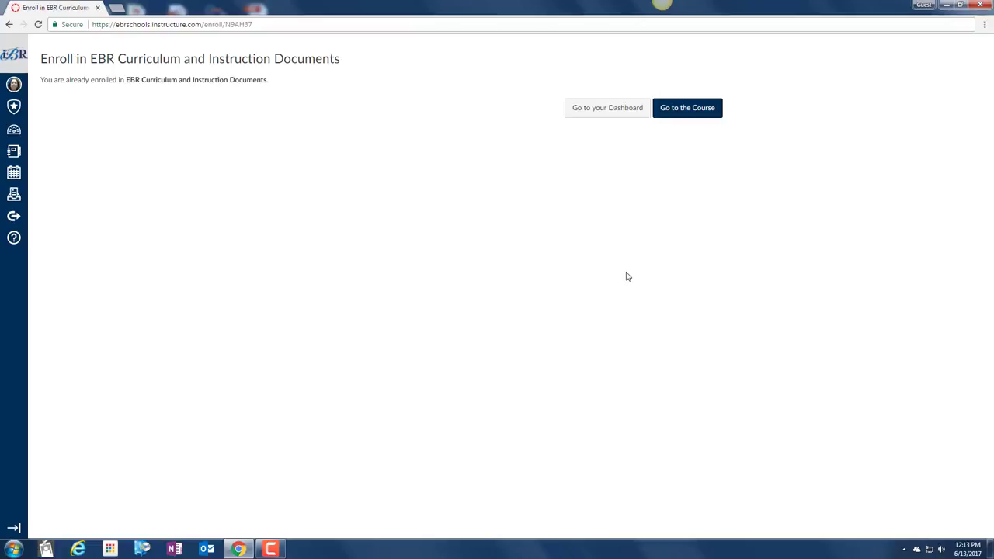
pyautogui.moveTo(298, 134)
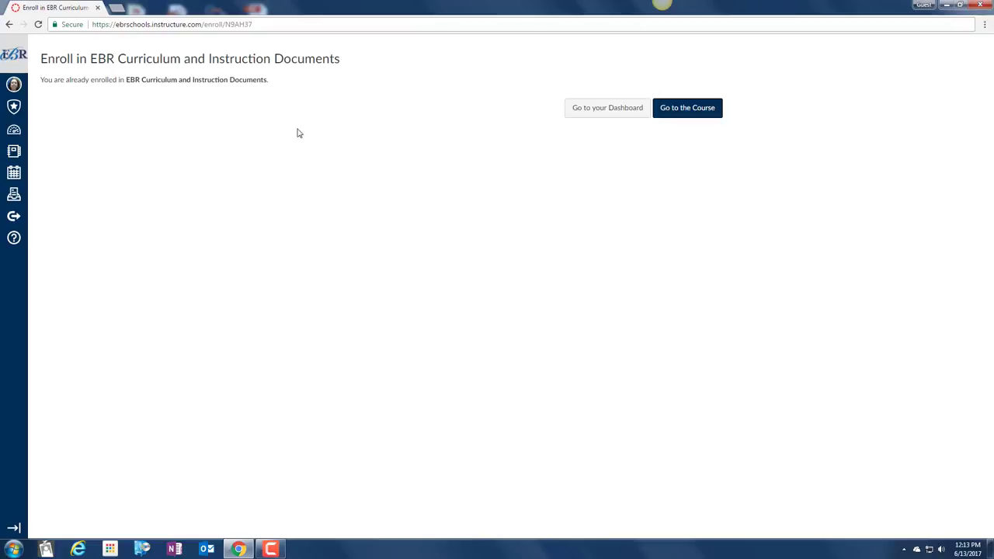
pyautogui.moveTo(687, 108)
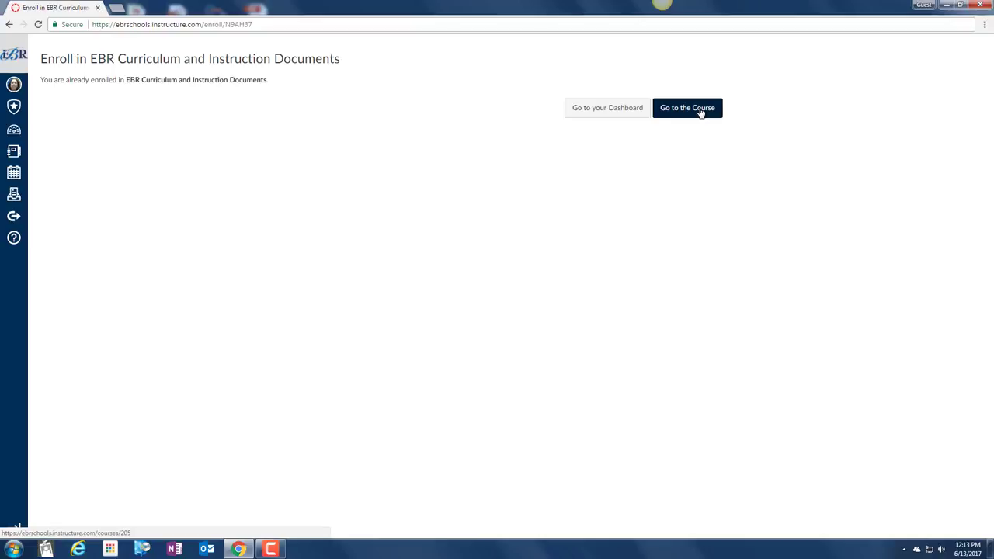
# - Go to the newly joined course from the enrollment confirmation page
pyautogui.click(686, 107)
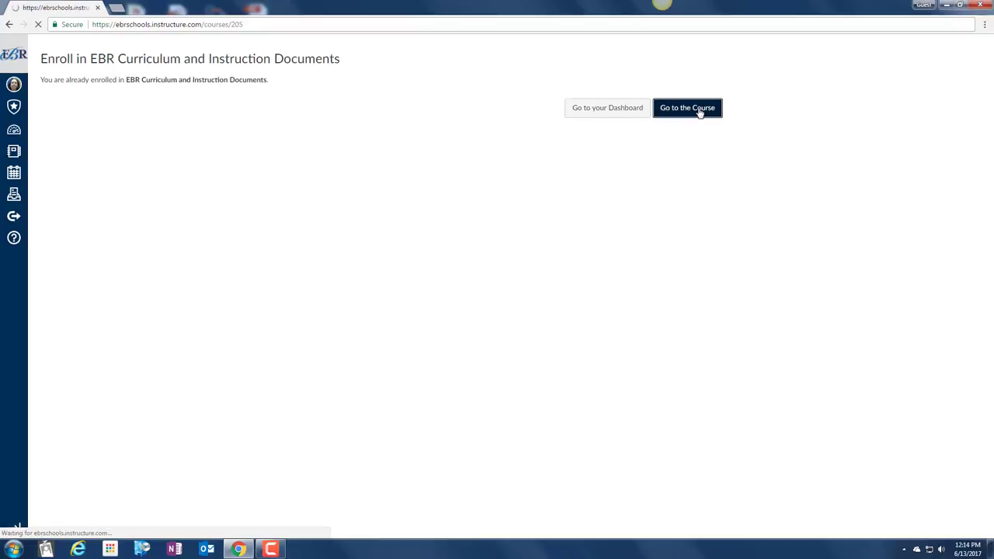
pyautogui.click(686, 107)
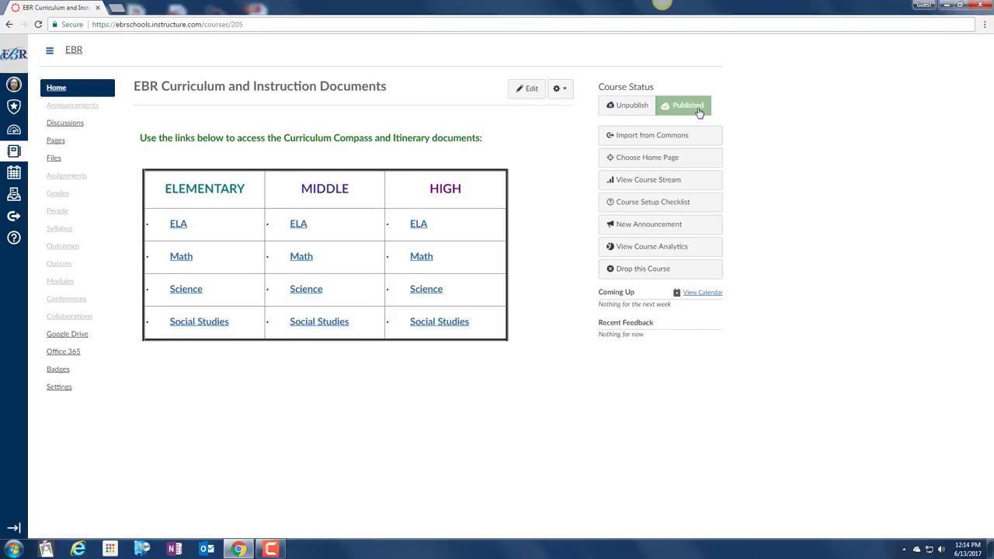
pyautogui.moveTo(140, 131)
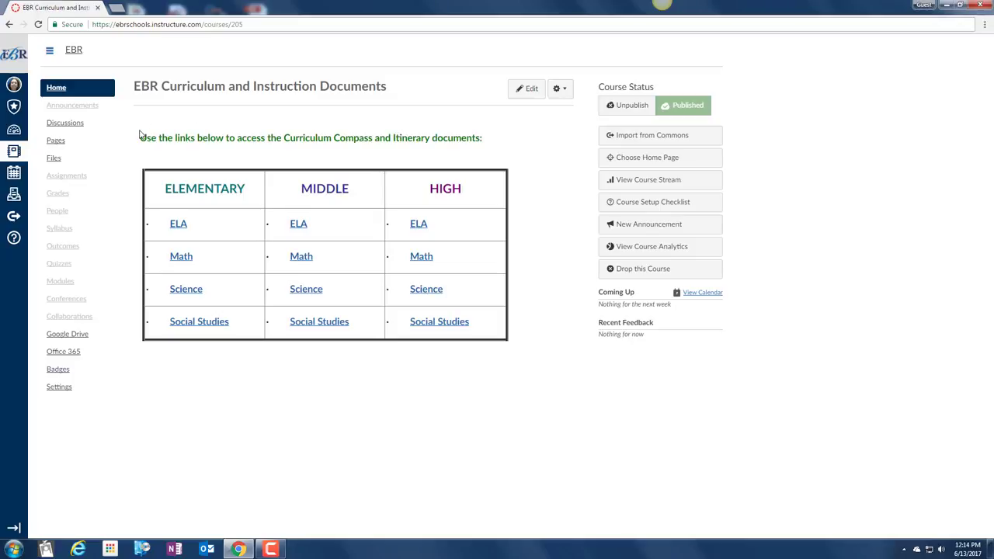
pyautogui.moveTo(140, 226)
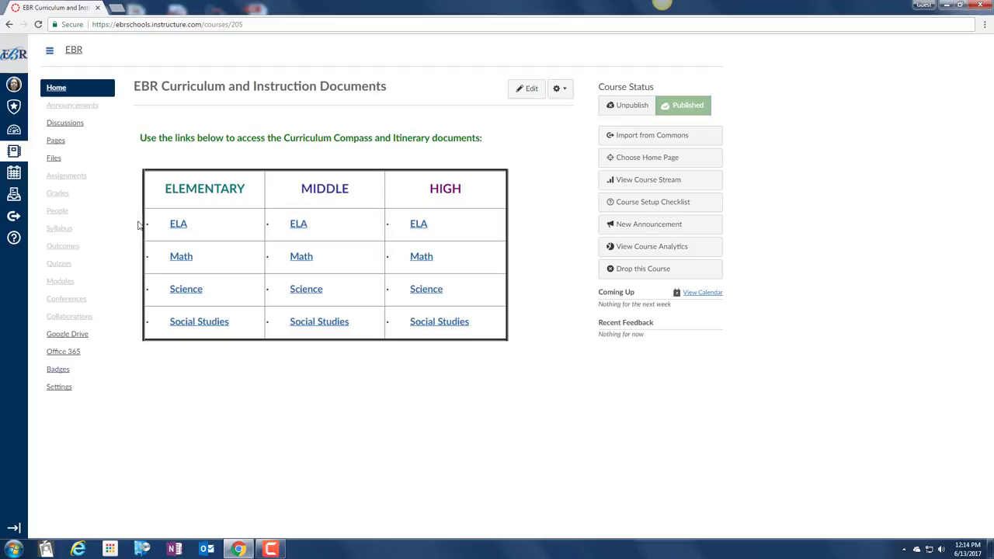
# - Open the Elementary ELA materials folder from the course home page
pyautogui.click(177, 224)
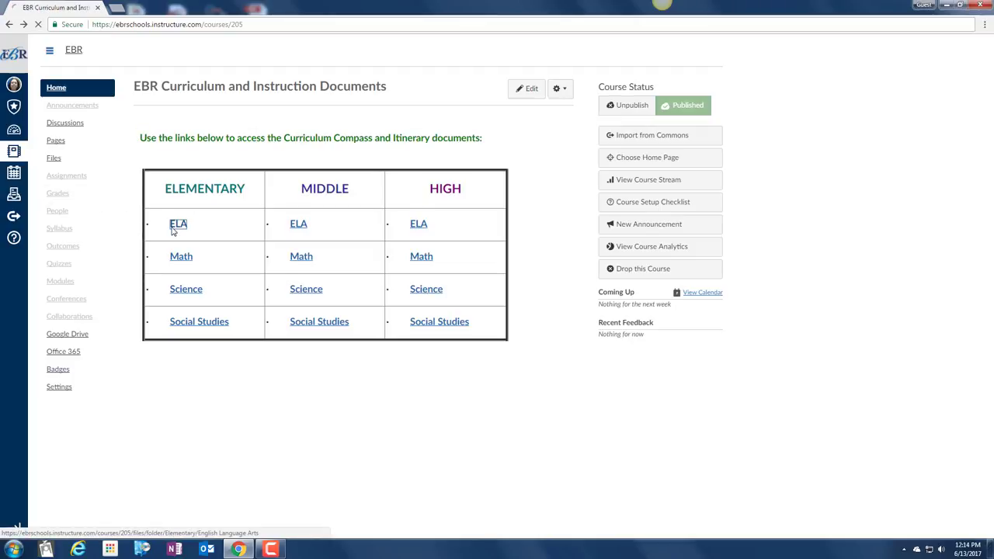
pyautogui.click(177, 223)
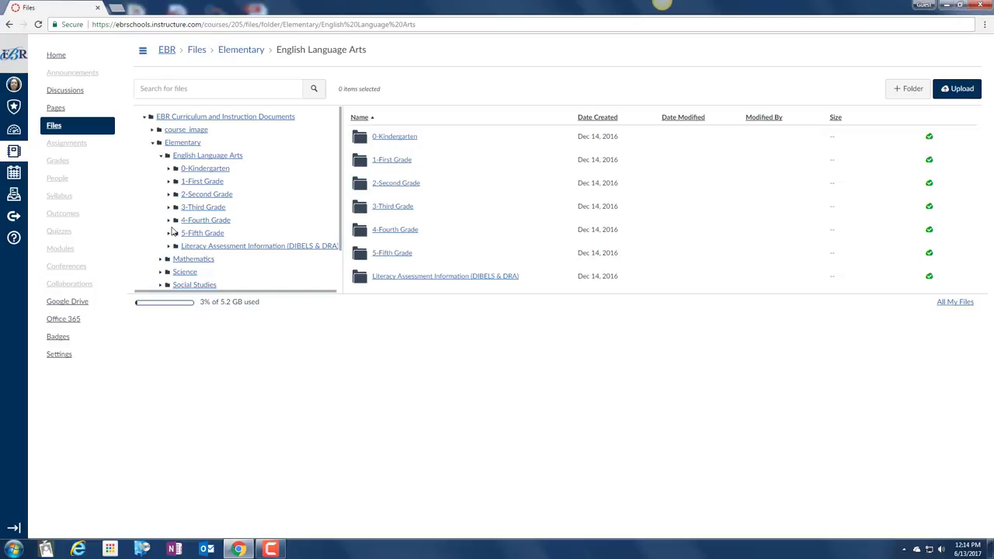
pyautogui.moveTo(392, 252)
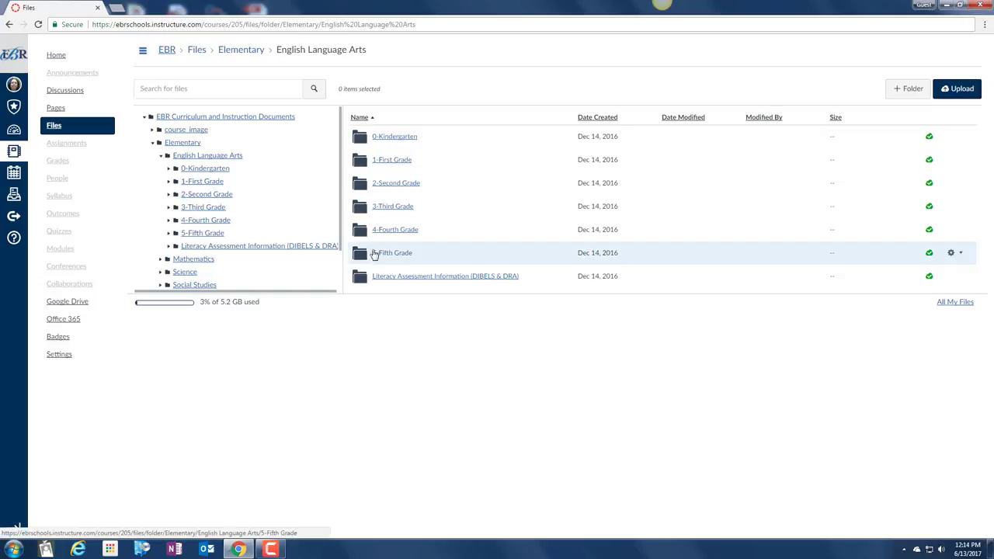
# - Preview 5thCurriculumCompass.pdf from the 5-Fifth Grade folder and scroll through it
pyautogui.click(391, 252)
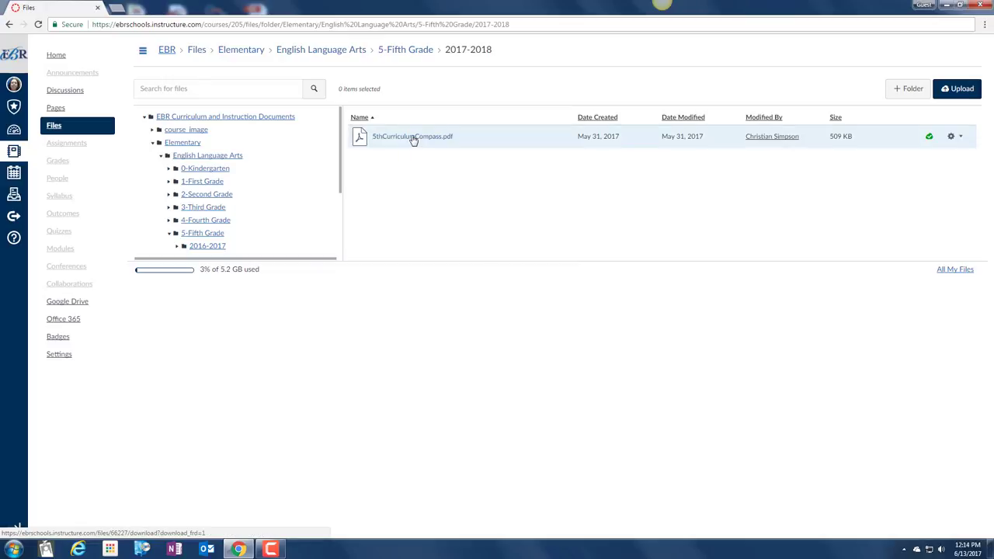
pyautogui.click(414, 137)
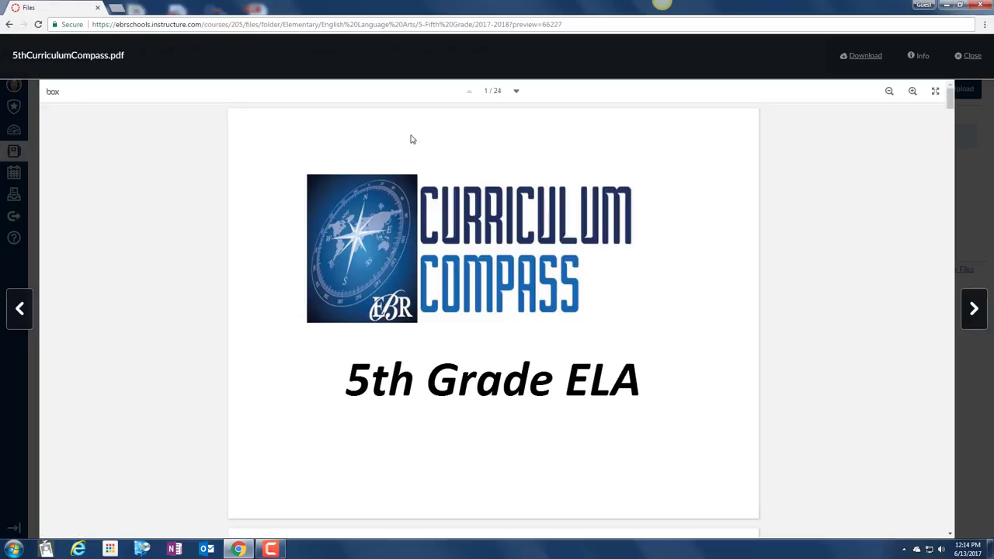
pyautogui.scroll(-3)
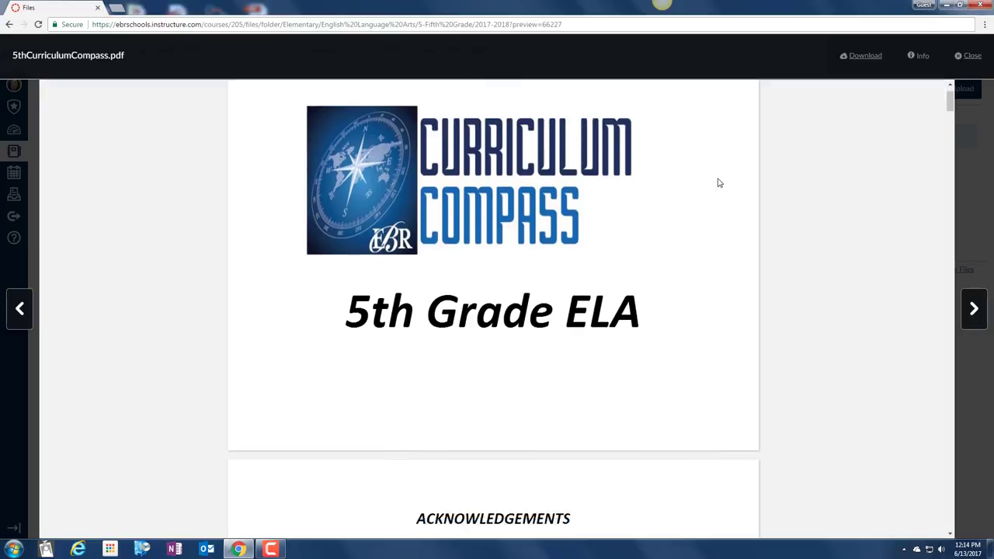